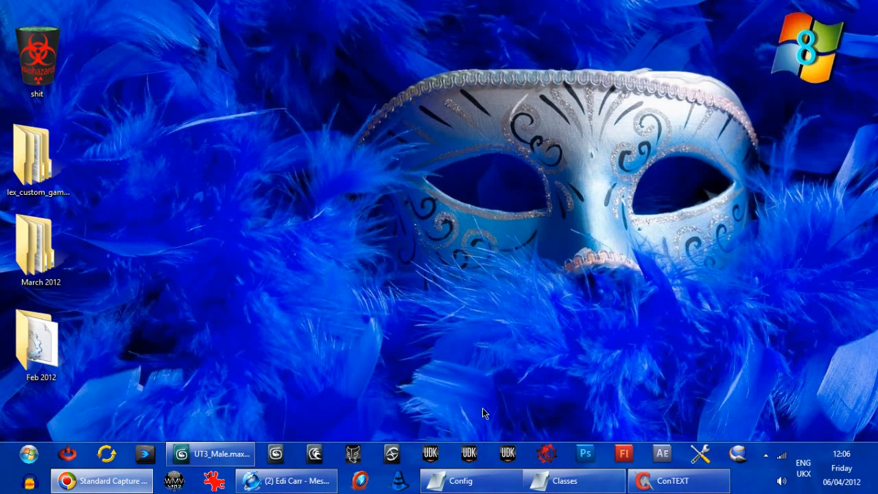
mouse_move(492, 452)
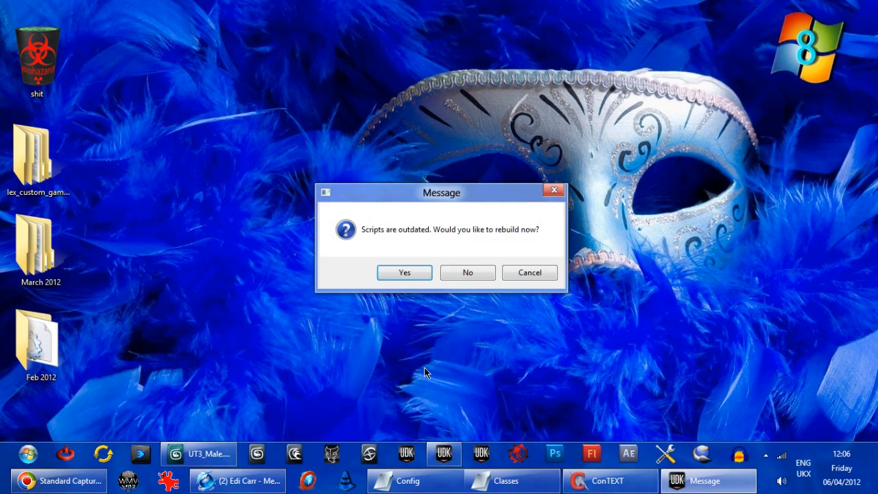
Step: Accept rebuilding the outdated scripts and dismiss the finished compile console
click(404, 271)
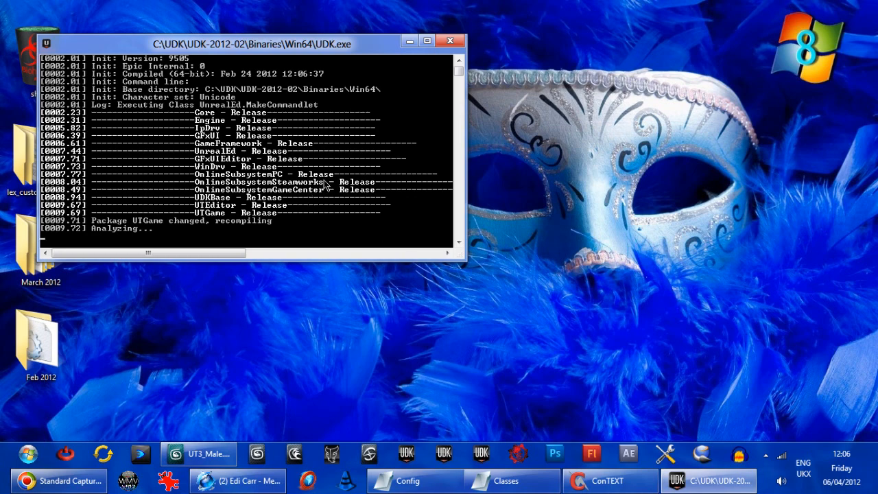
mouse_move(309, 232)
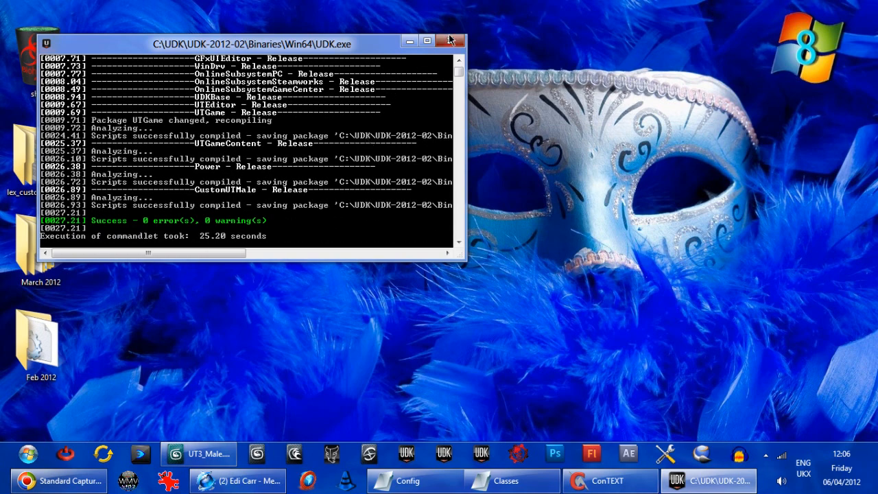
click(450, 41)
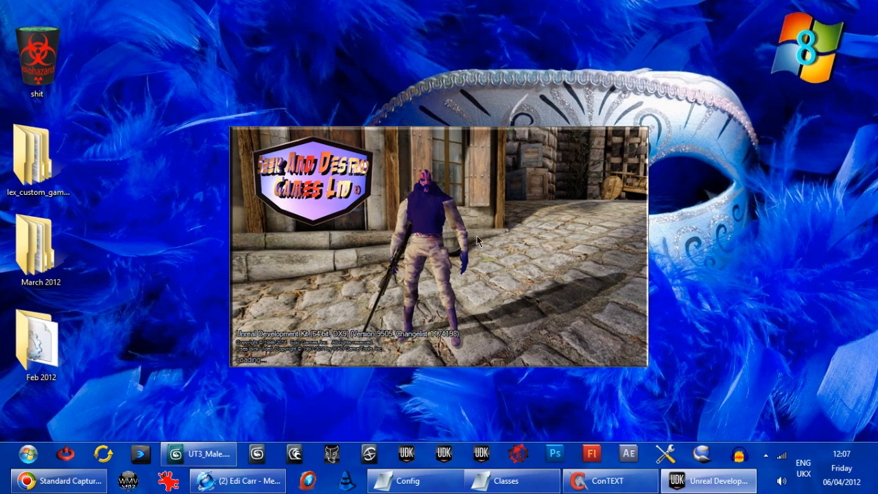
mouse_move(422, 227)
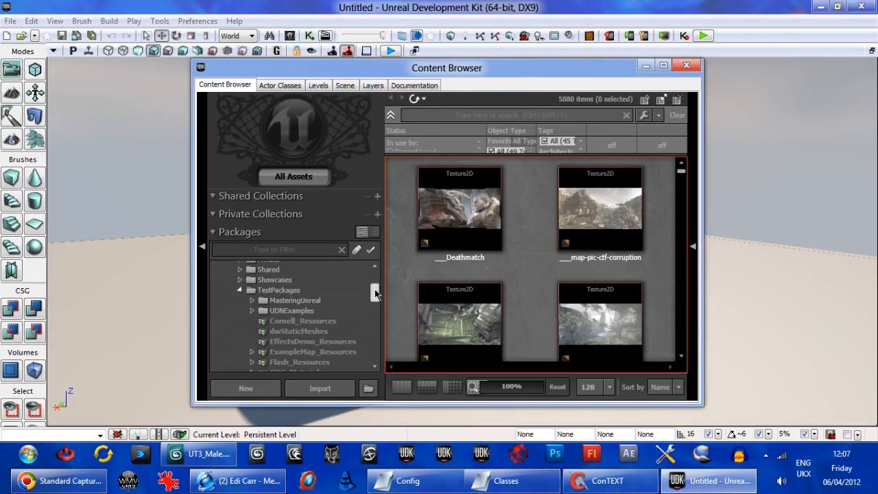
Step: Locate CH_IronGuard_Male in the package tree and open SK_CH_IronGuard_MaleA in the AnimSet Editor
scroll(down, 3)
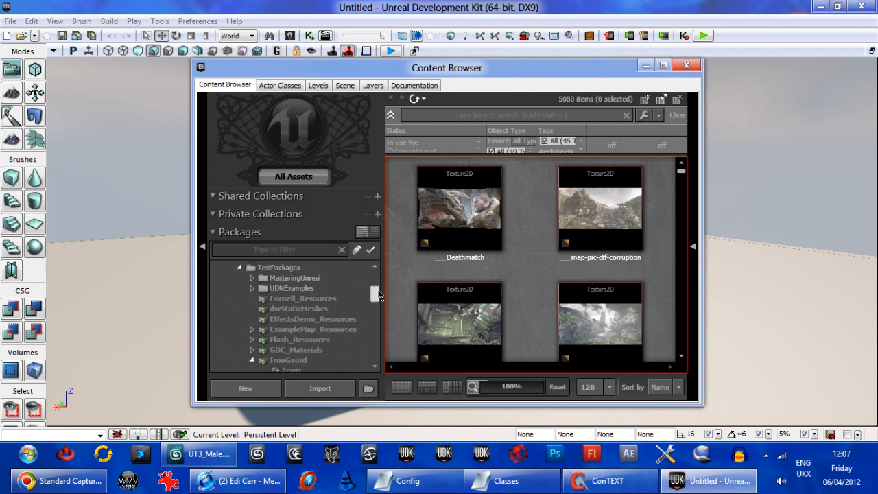
scroll(down, 3)
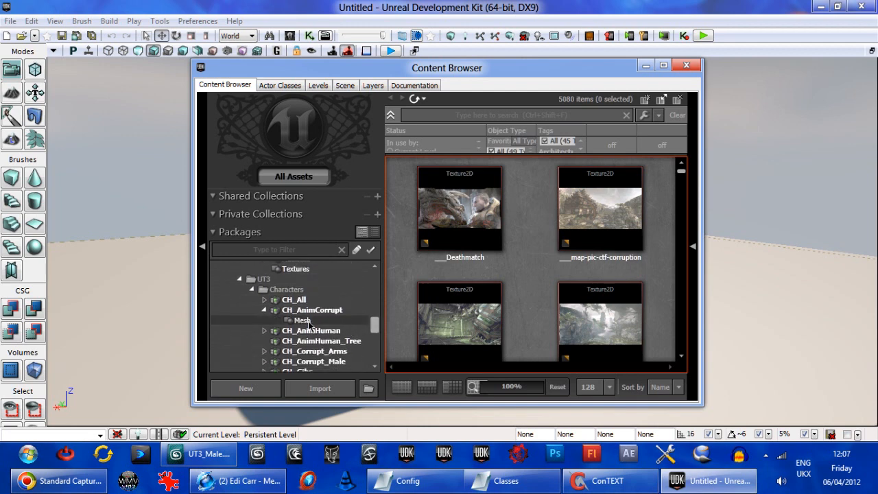
scroll(down, 3)
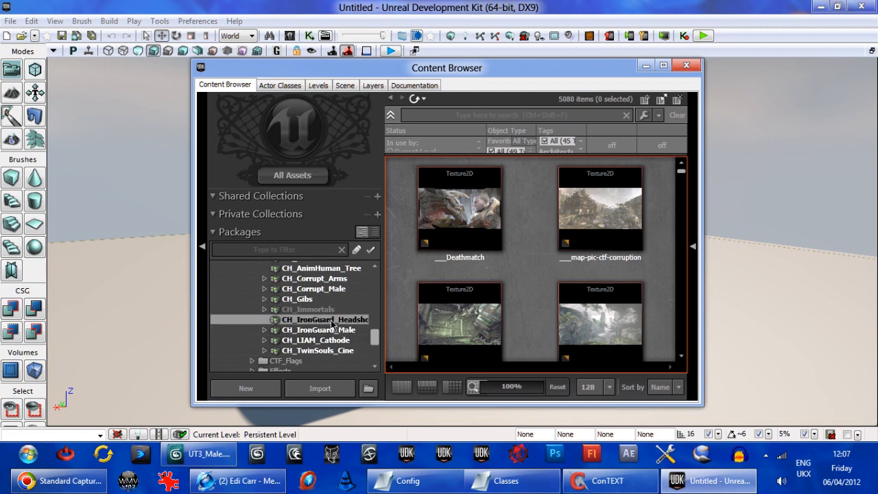
click(319, 330)
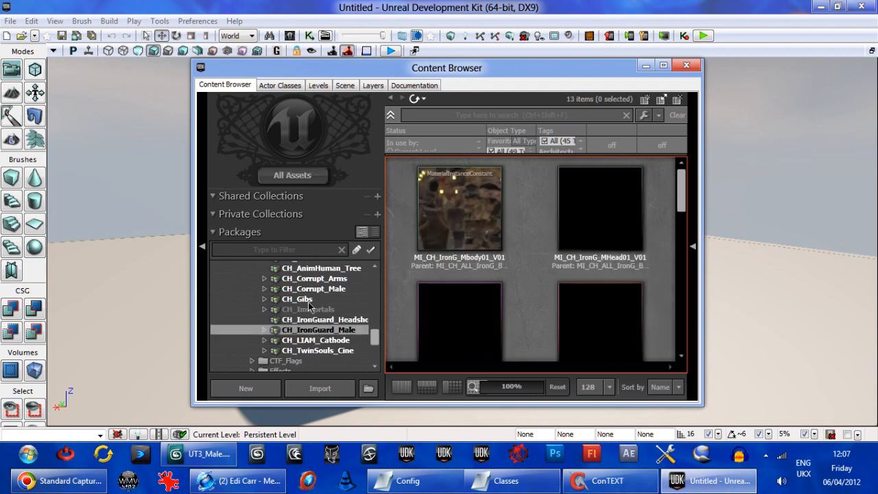
click(459, 288)
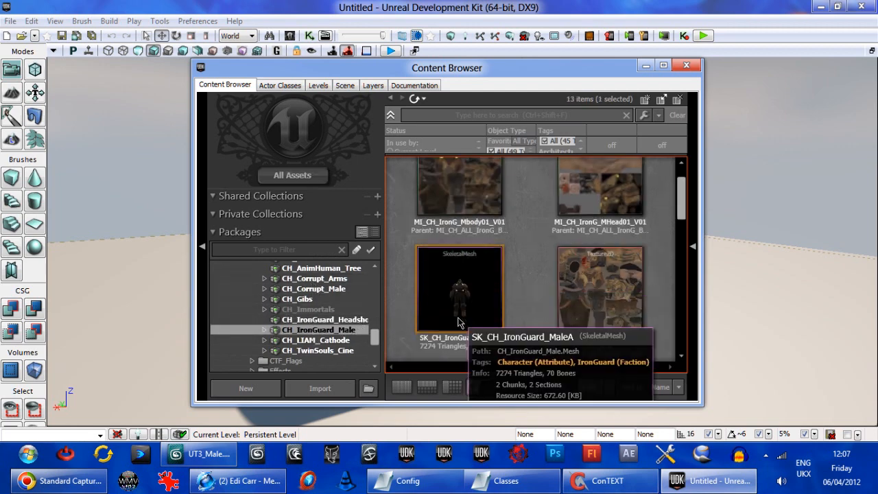
double_click(459, 289)
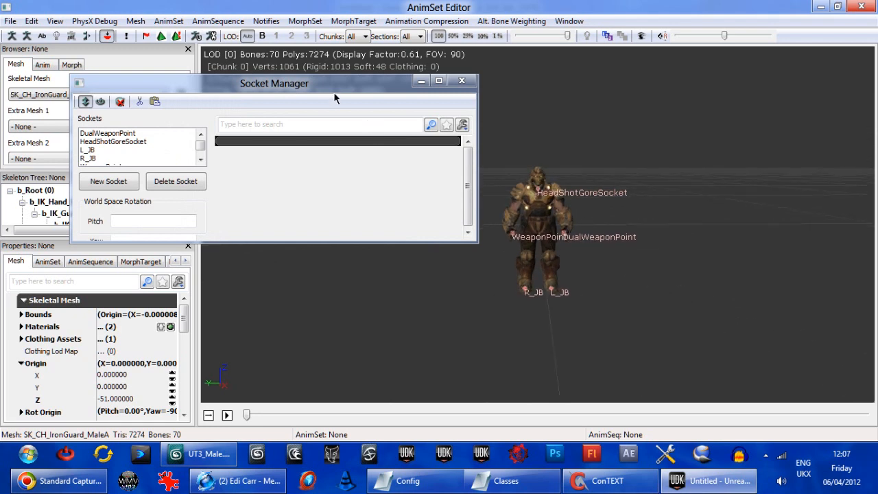
Step: Move the Socket Manager aside and copy the IronGuard male's sockets
drag(336, 84, 280, 61)
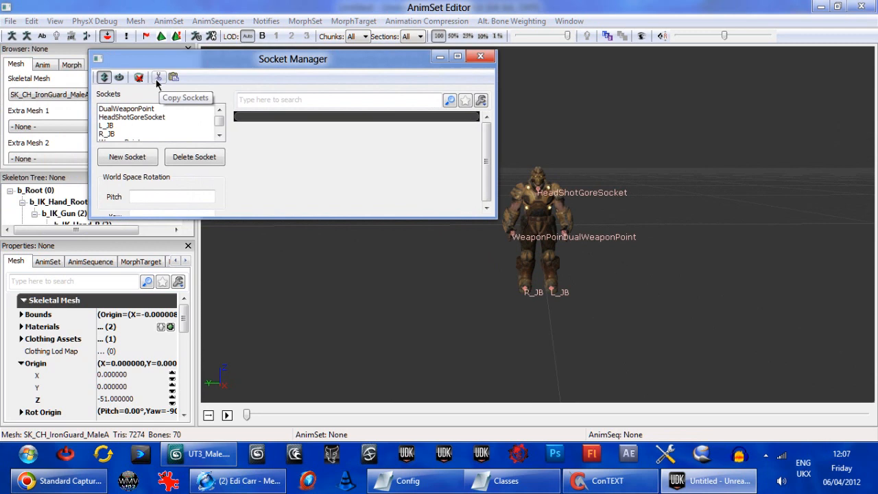
mouse_move(432, 76)
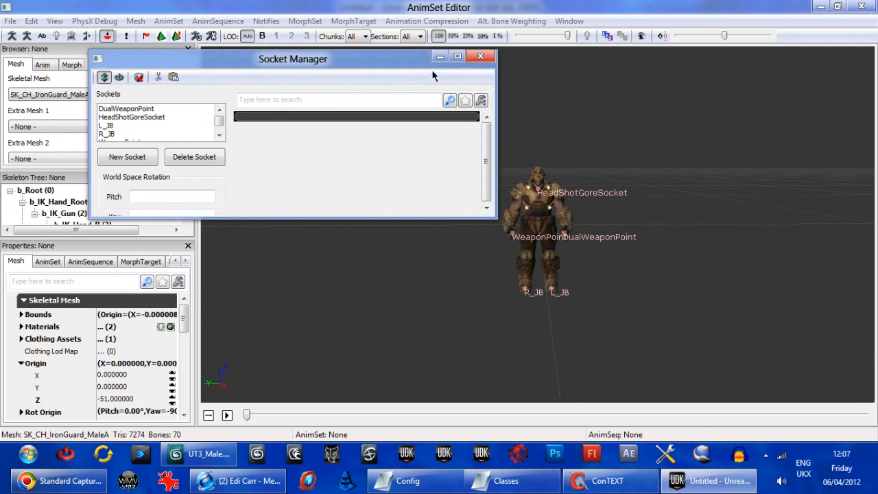
click(480, 56)
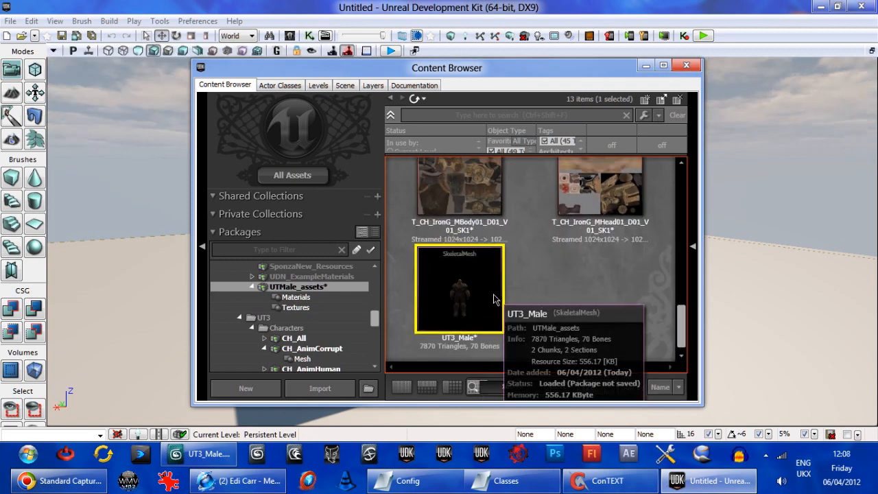
Step: Paste the copied sockets onto the UT3_Male mesh via Socket Manager and close its editor
double_click(458, 289)
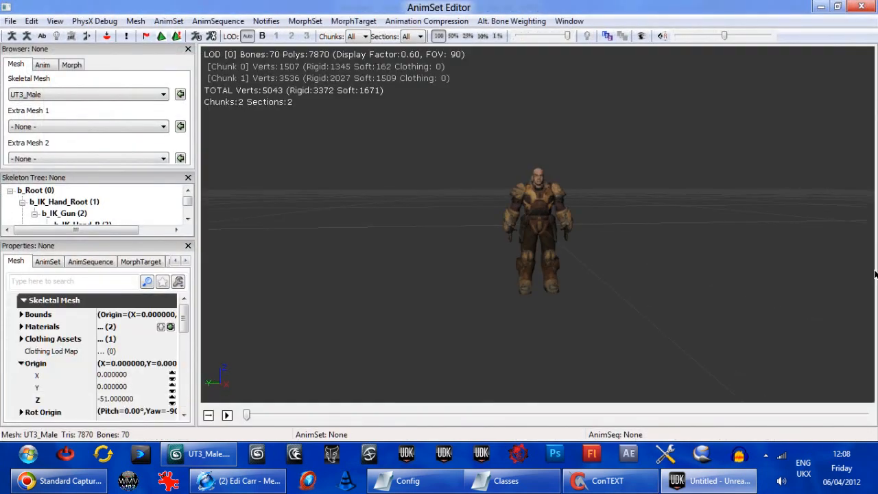
click(107, 36)
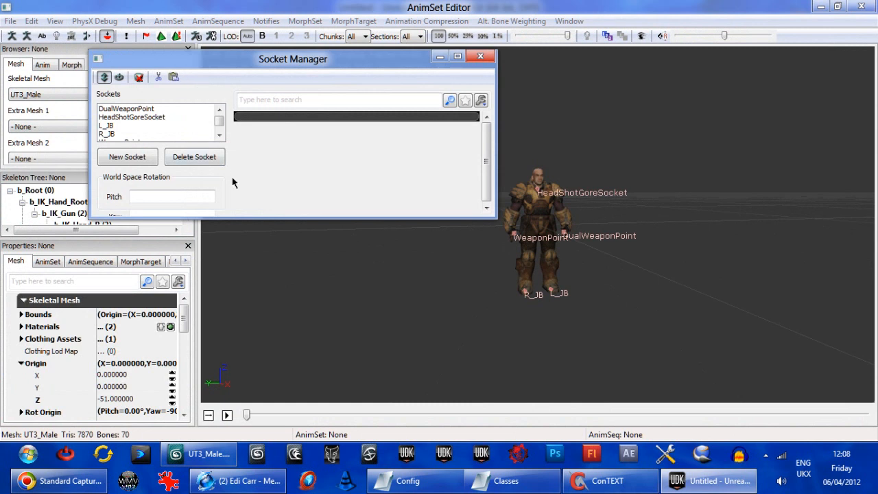
mouse_move(556, 289)
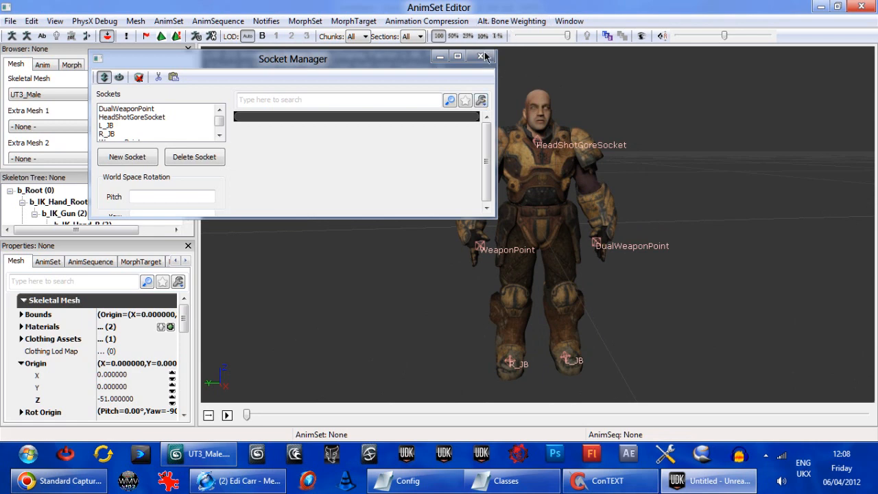
click(481, 56)
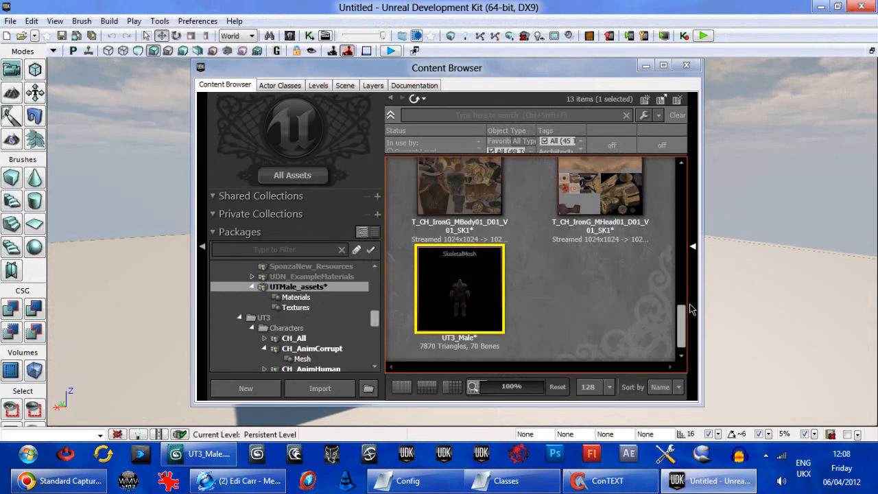
Step: Review the Soldier mesh's Rot Origin properties in the AnimSet Editor, then close it
scroll(down, 3)
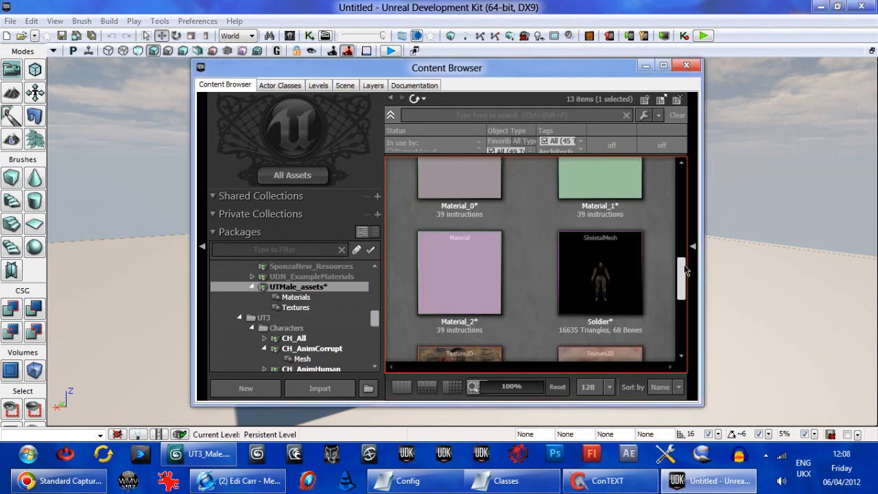
double_click(600, 271)
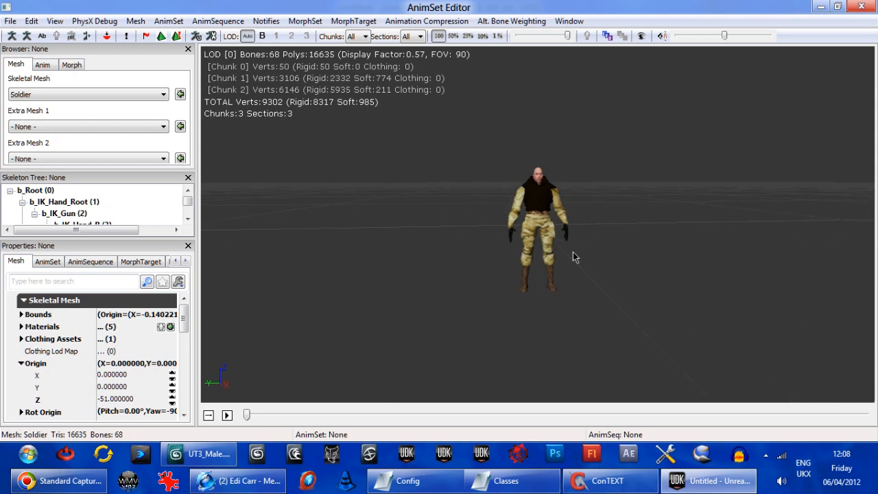
scroll(up, 3)
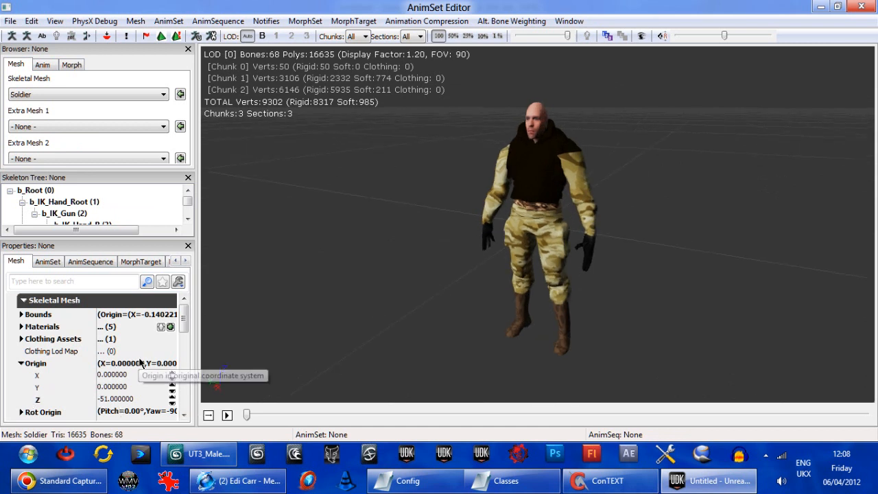
scroll(down, 3)
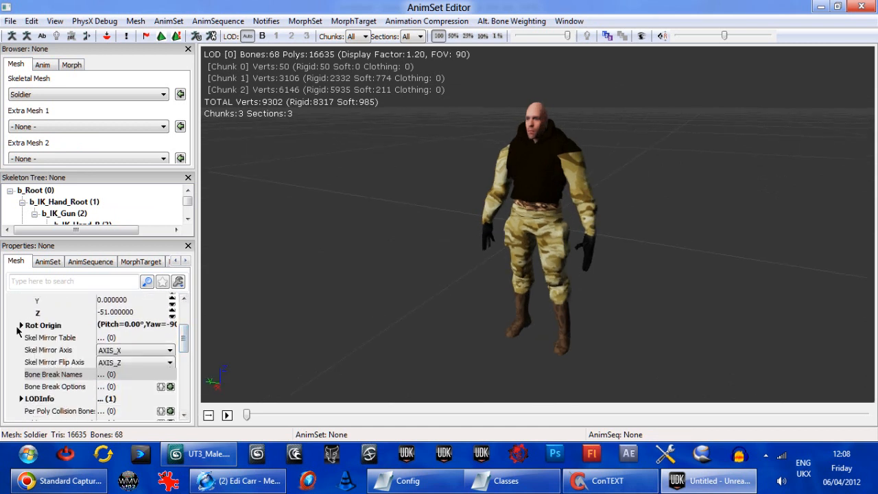
click(21, 324)
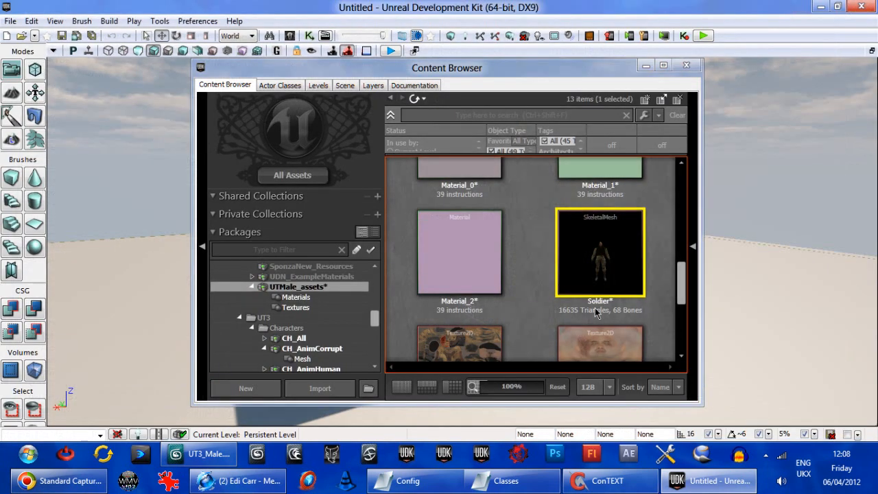
Step: Check UT3_Male's Origin and Rot Origin settings, then reopen the Soldier mesh for comparison
scroll(down, 3)
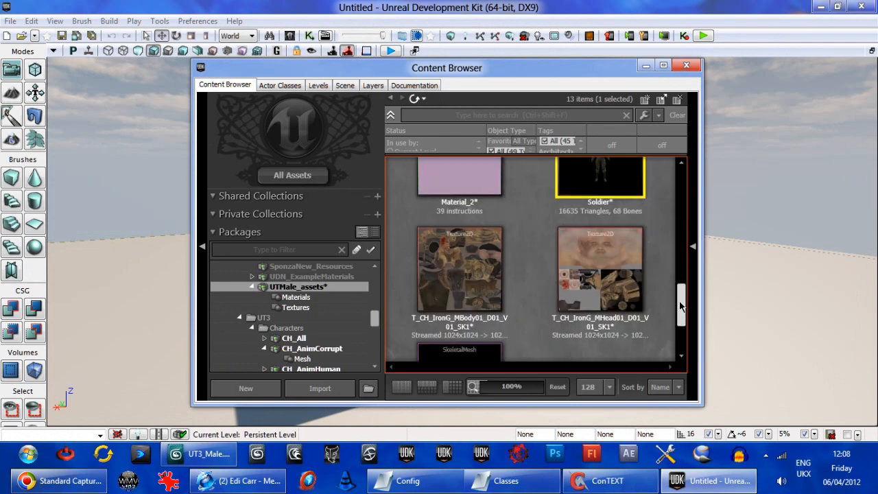
scroll(down, 3)
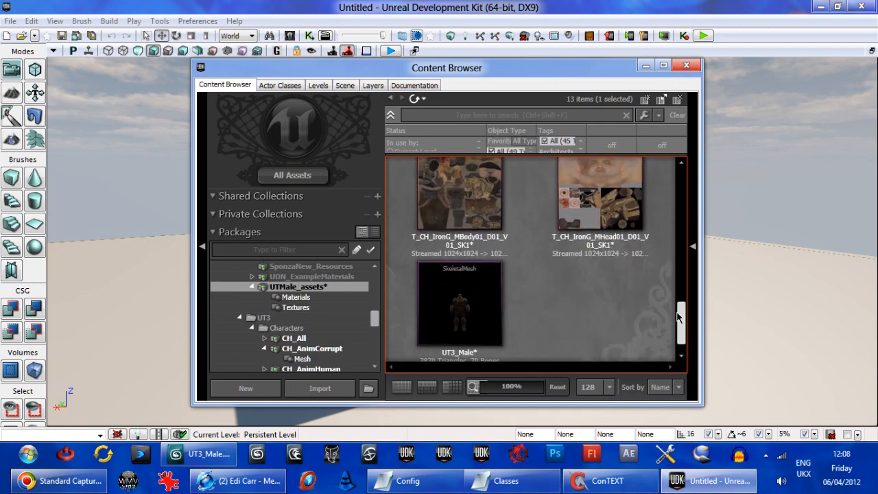
double_click(460, 304)
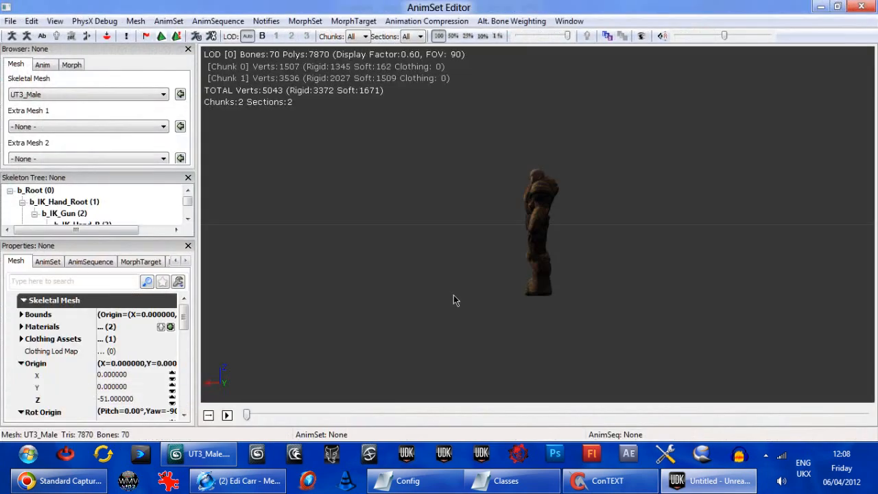
mouse_move(423, 239)
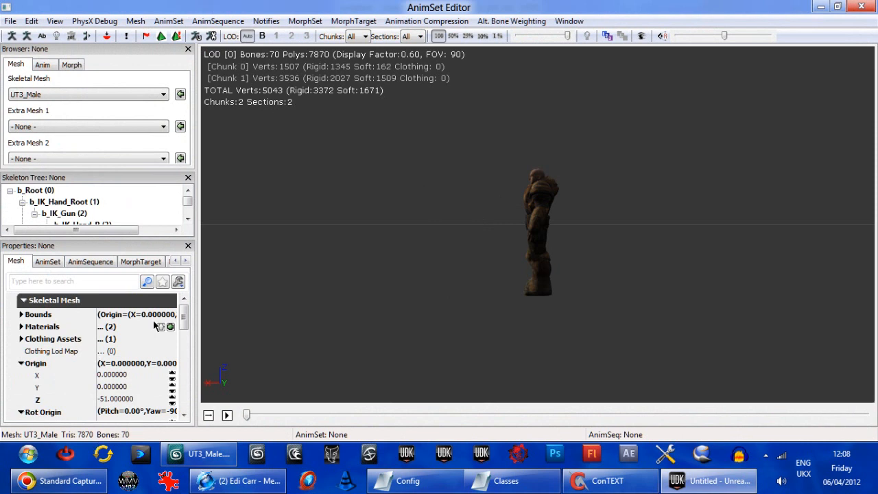
scroll(down, 3)
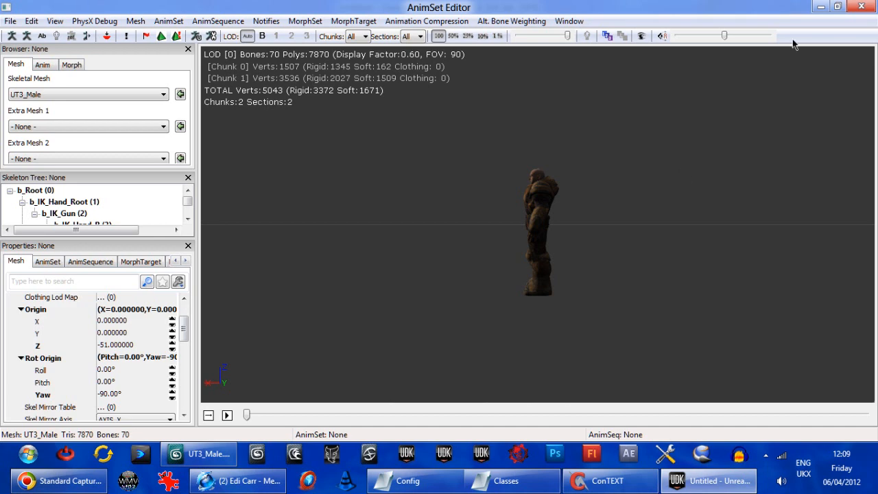
mouse_move(505, 201)
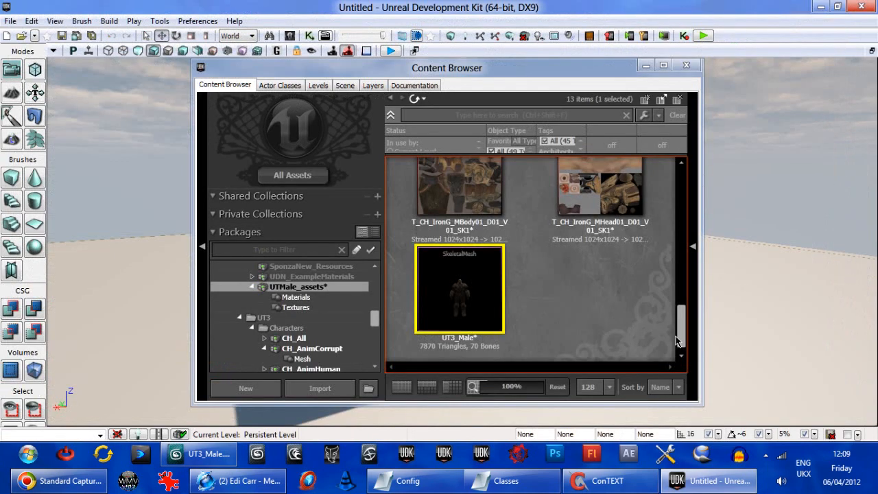
scroll(down, 3)
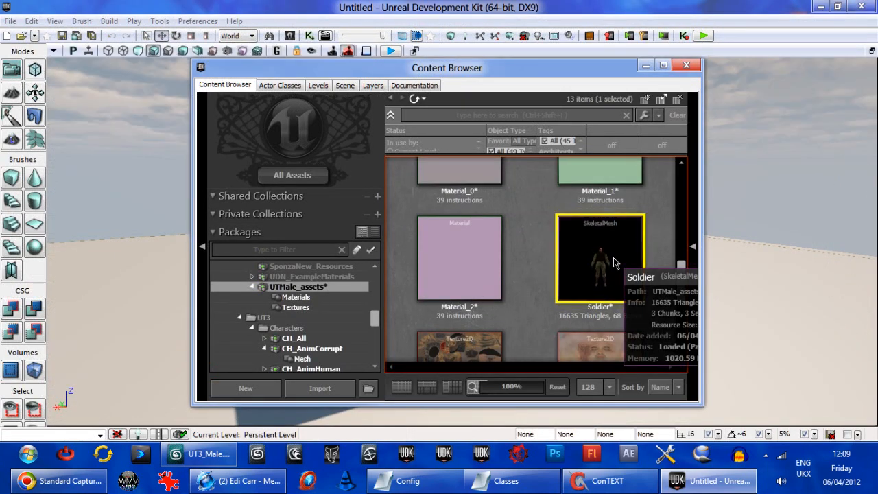
double_click(600, 263)
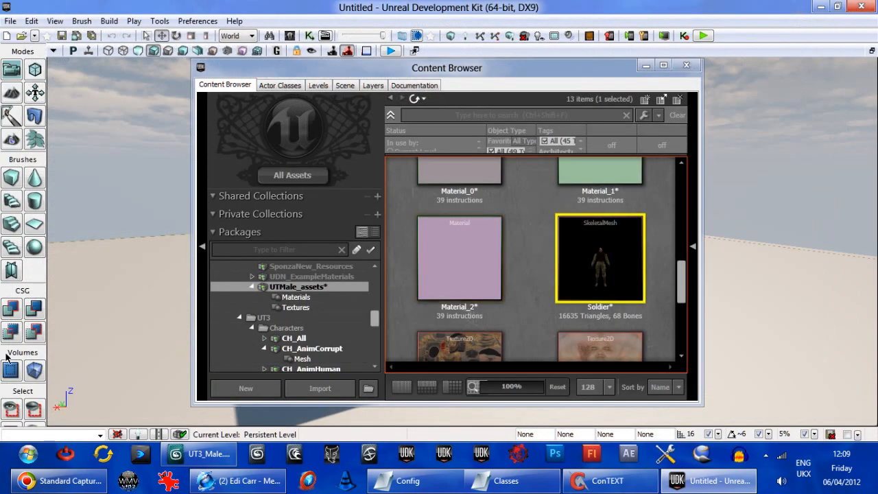
mouse_move(733, 90)
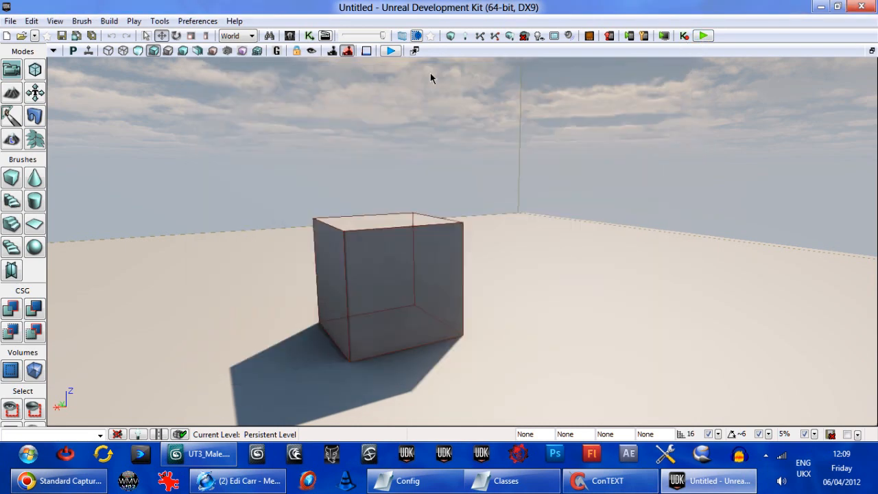
Step: Open the level's Kismet Main_Sequence showing Level Loaded wired to the Actor Factory
click(11, 21)
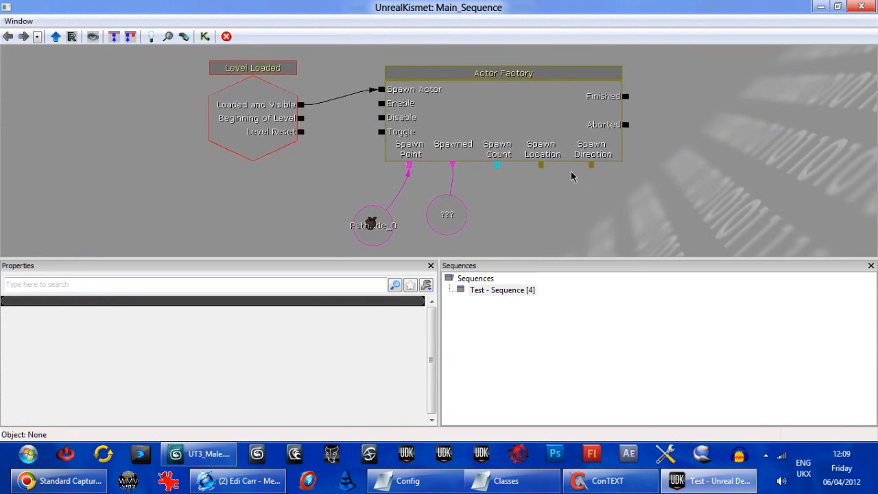
mouse_move(853, 32)
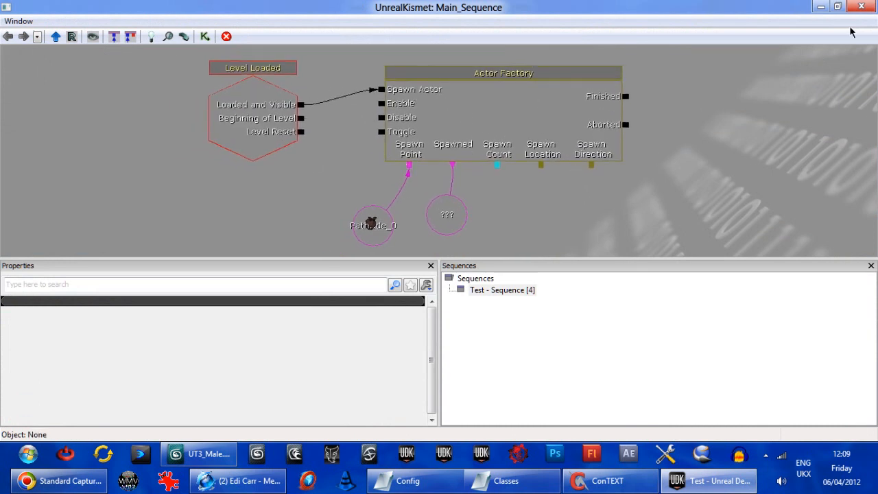
Step: Test-play the level in the editor and fire at the spawned soldier bot
click(711, 480)
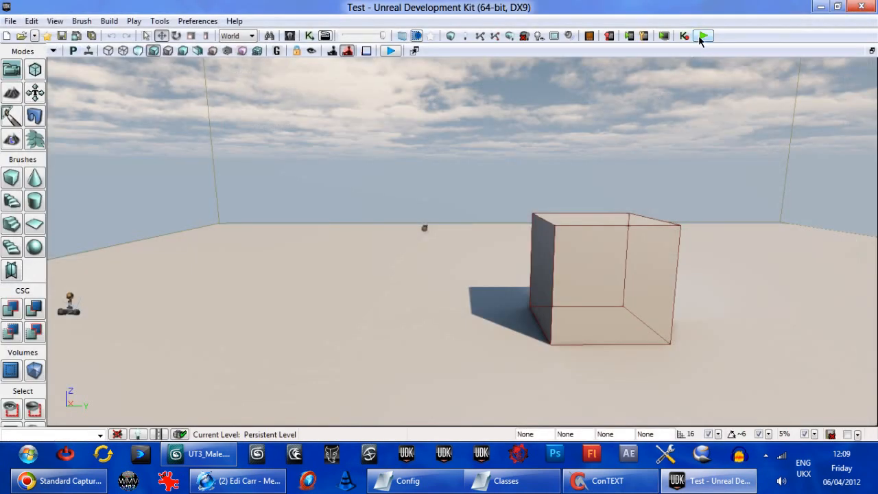
click(702, 36)
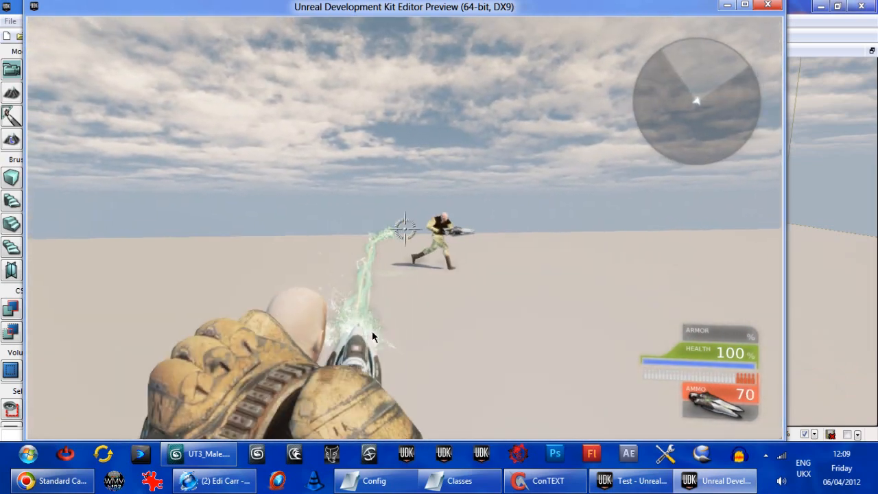
click(404, 233)
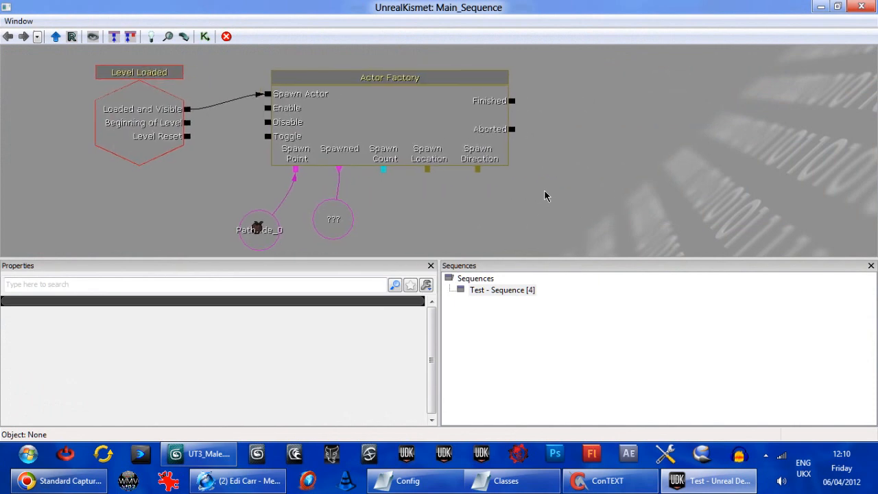
Step: Add an Attach To Event action to the Kismet canvas beside the Actor Factory
right_click(546, 195)
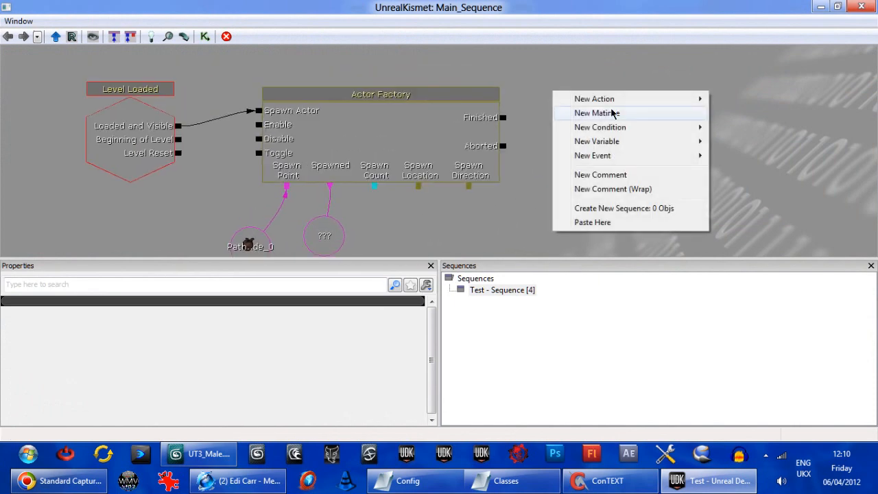
mouse_move(594, 99)
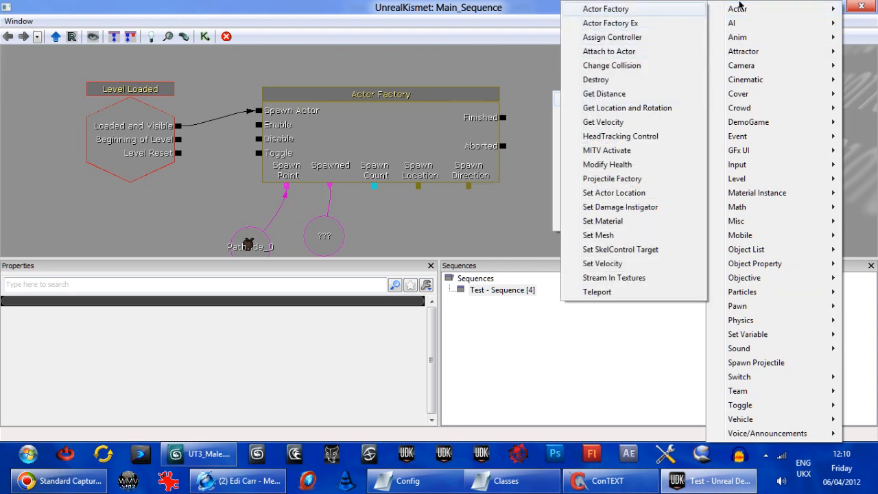
mouse_move(738, 8)
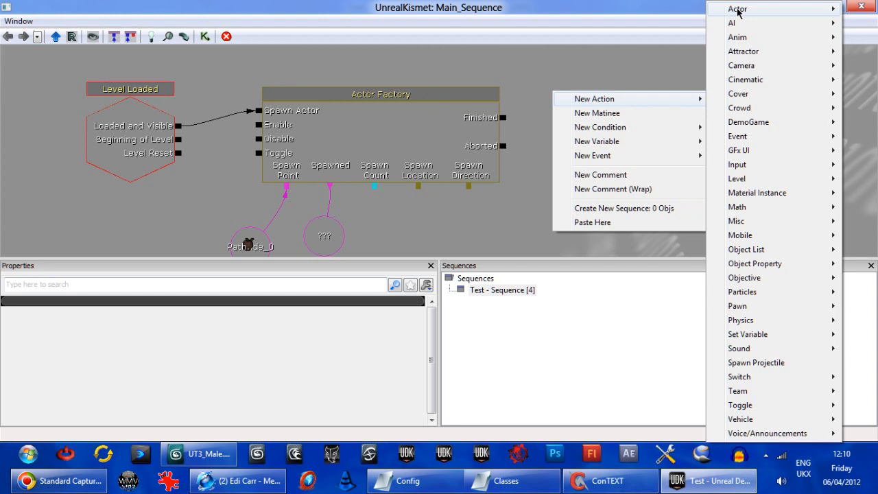
mouse_move(738, 306)
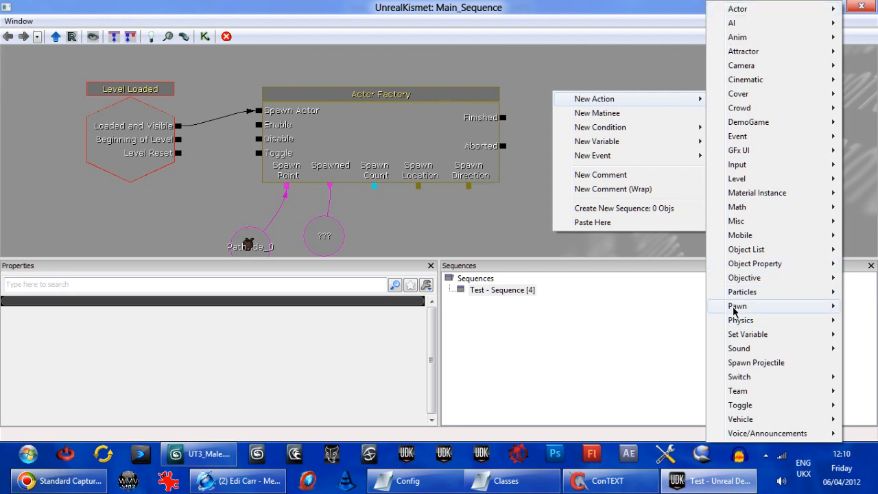
mouse_move(738, 306)
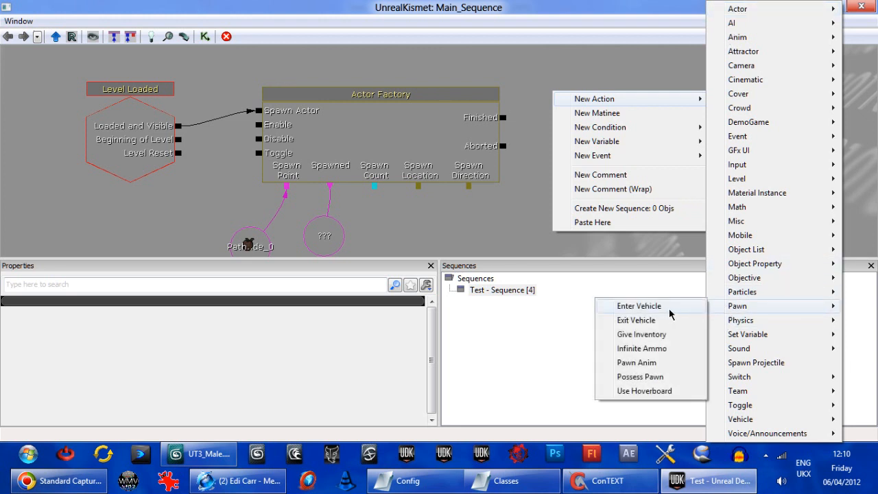
mouse_move(644, 390)
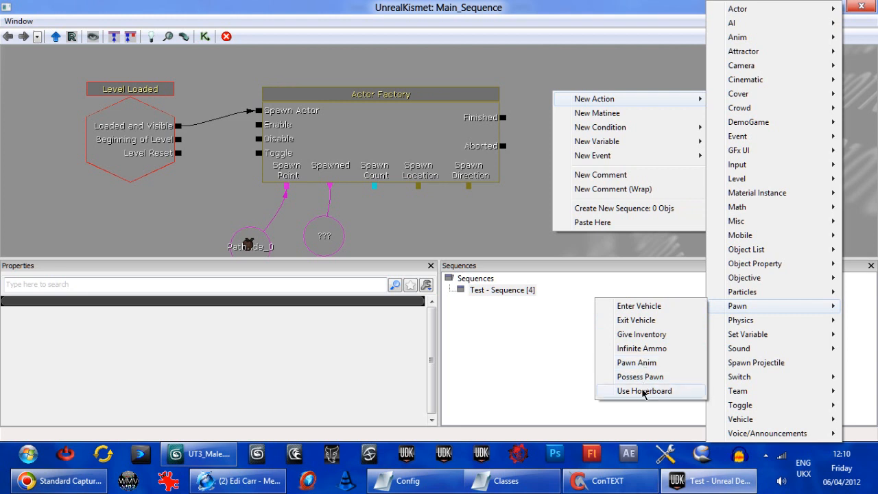
mouse_move(612, 120)
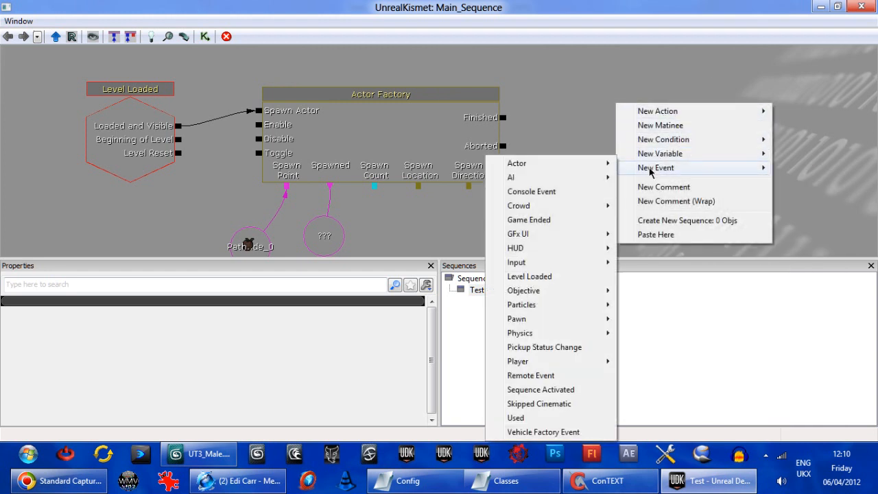
mouse_move(516, 163)
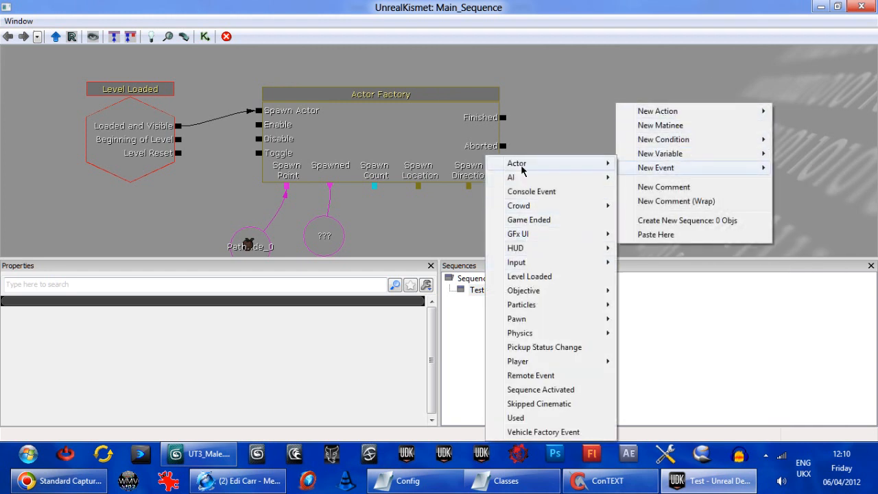
mouse_move(664, 110)
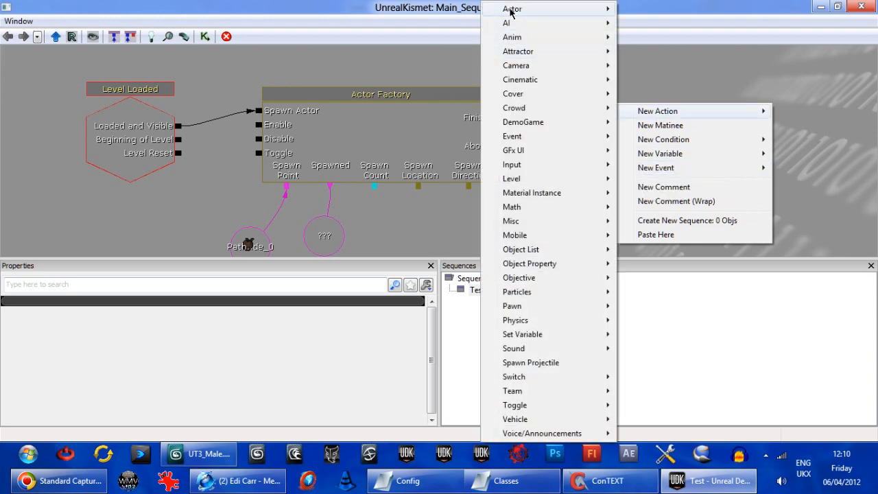
mouse_move(512, 135)
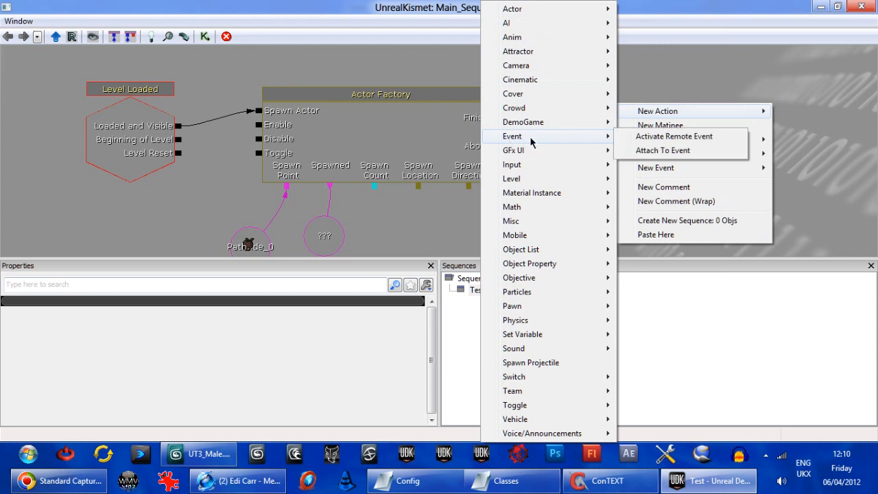
click(672, 149)
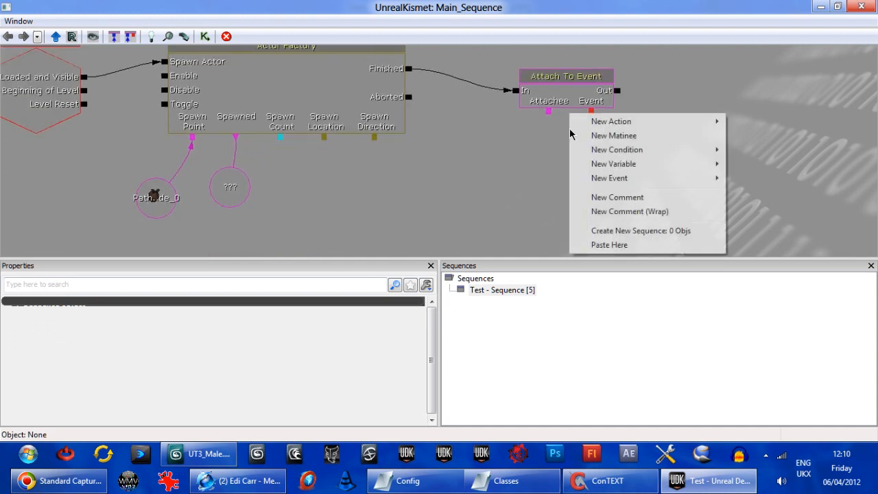
mouse_move(609, 178)
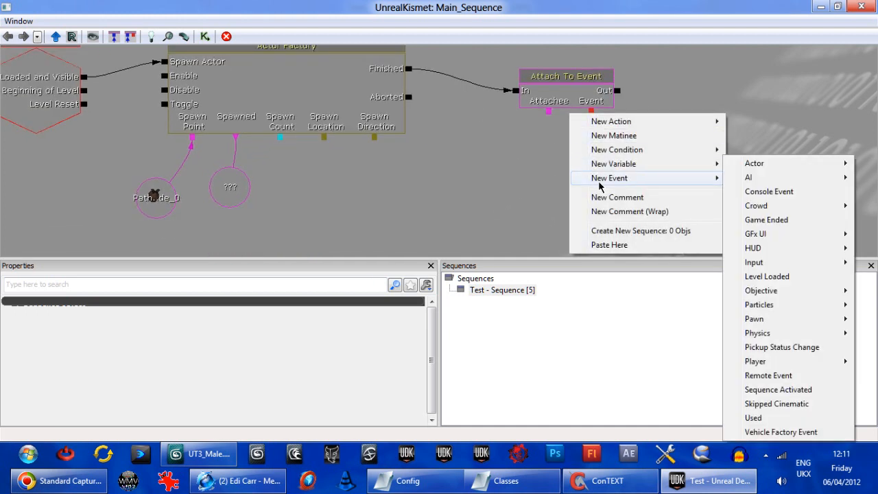
mouse_move(755, 318)
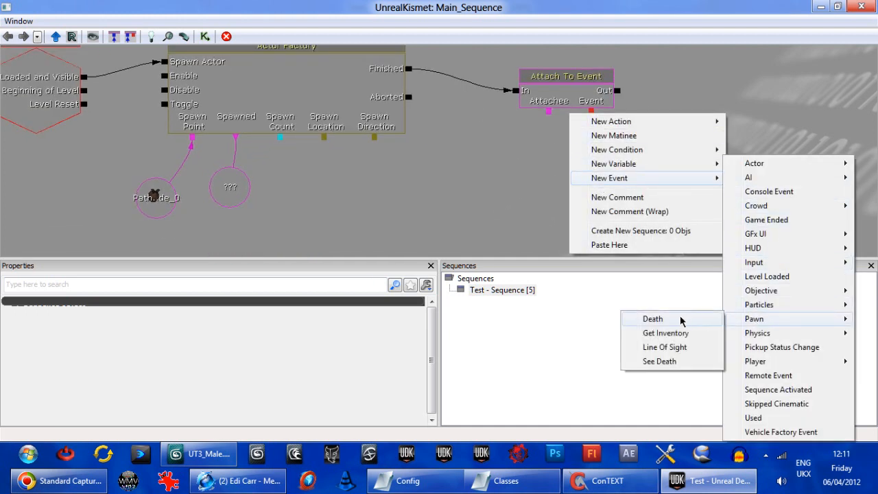
Step: Add a Pawn Death event and rename the spawned-actor variable's Var Name to 'Bot'
click(653, 319)
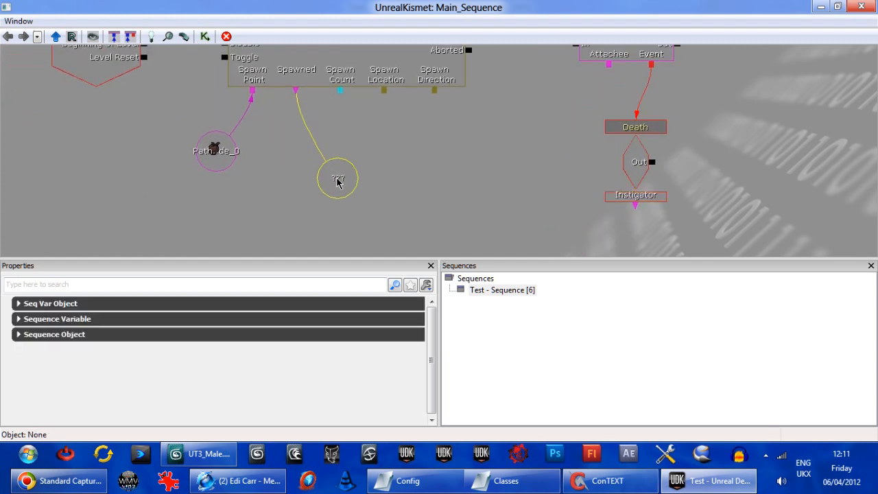
click(337, 178)
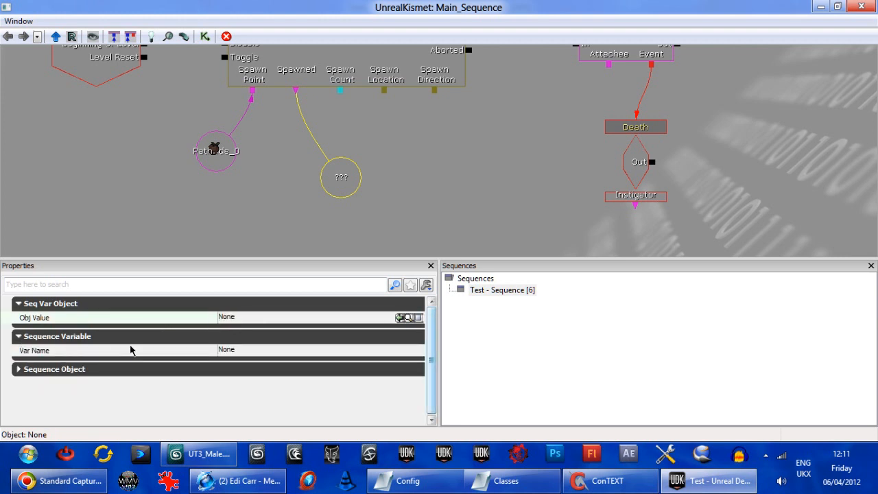
double_click(227, 350)
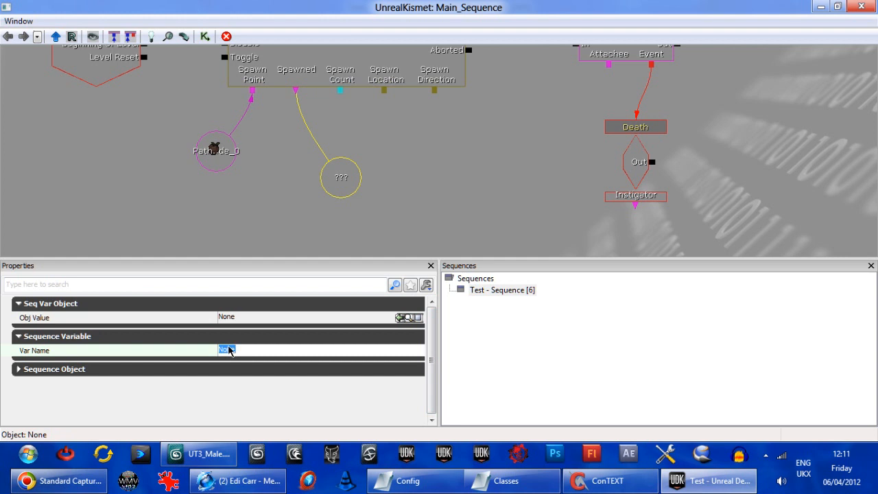
text(Bot)
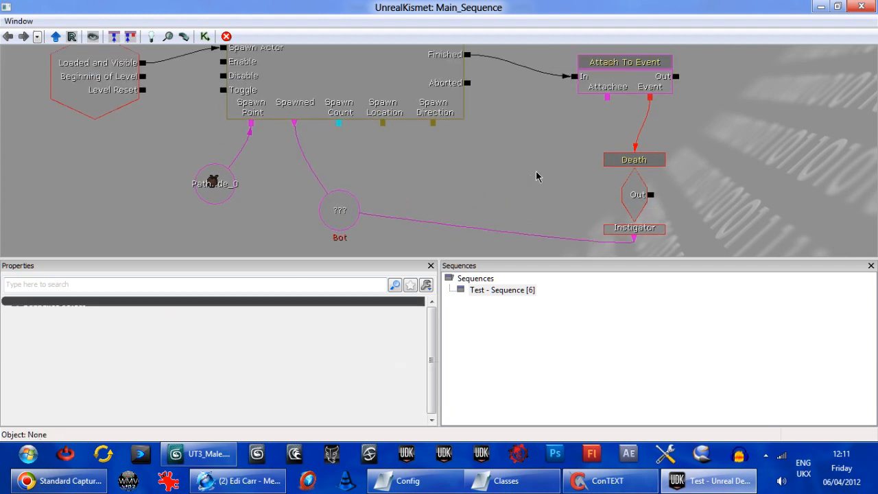
Step: Set a 4-second Activate Delay on the Death event's Out output
click(625, 62)
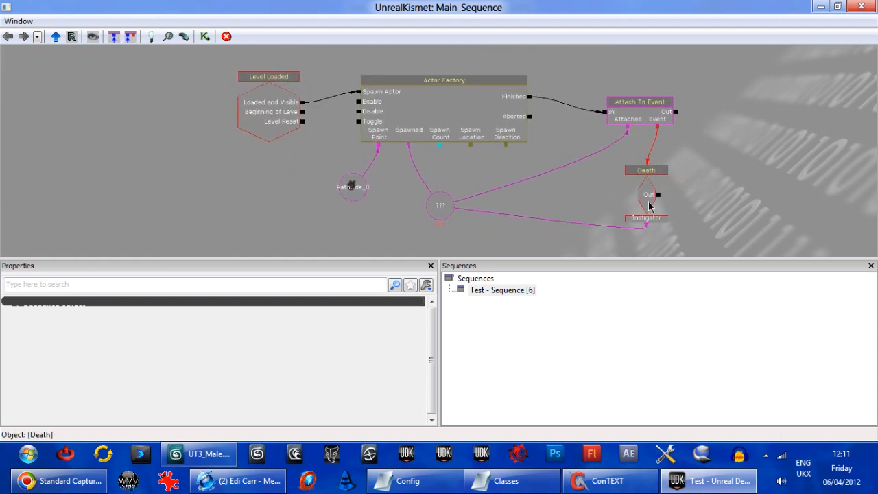
right_click(651, 195)
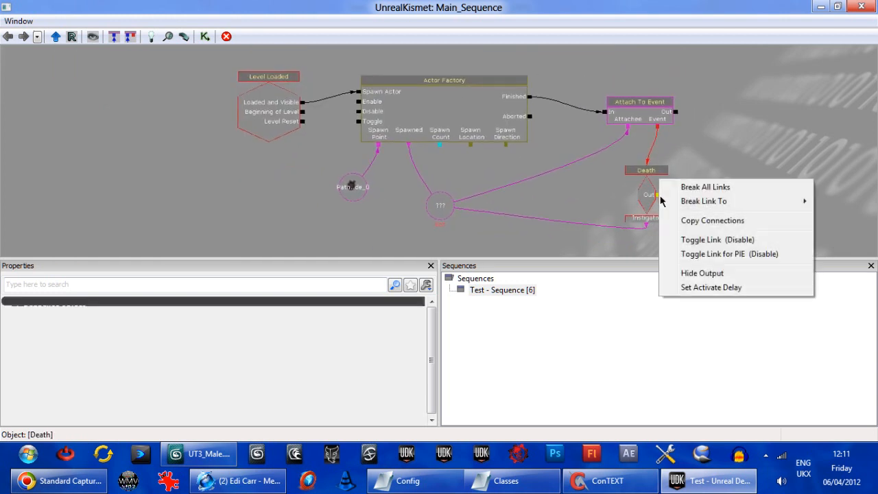
click(711, 287)
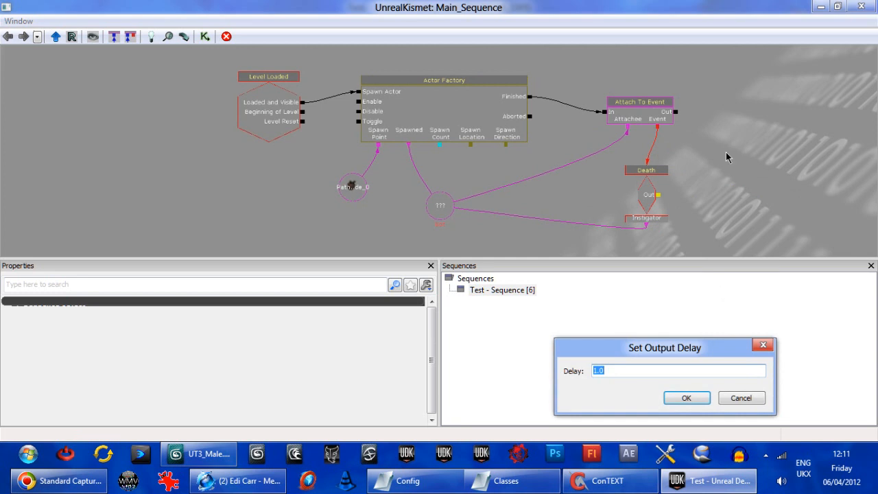
text(4)
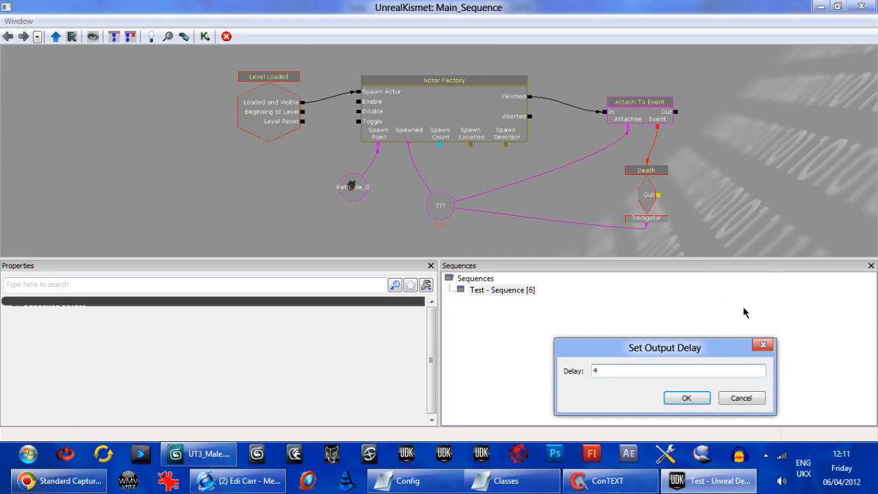
click(686, 398)
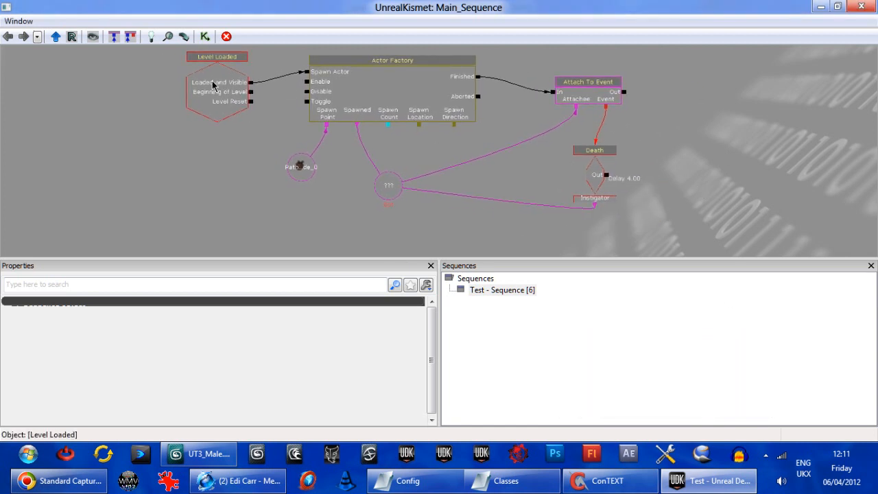
click(393, 61)
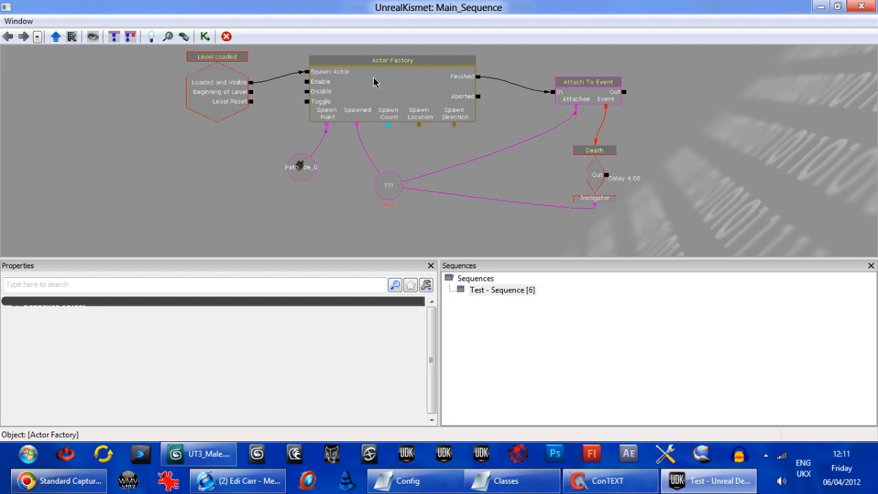
mouse_move(459, 102)
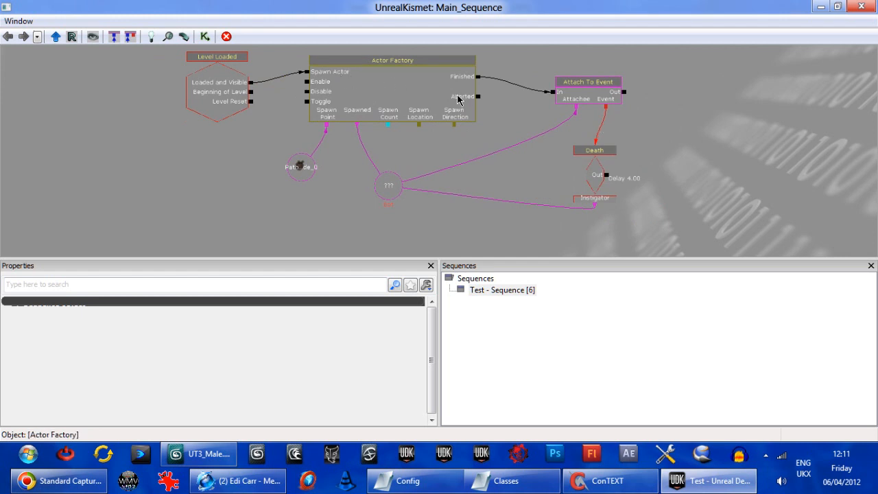
mouse_move(473, 79)
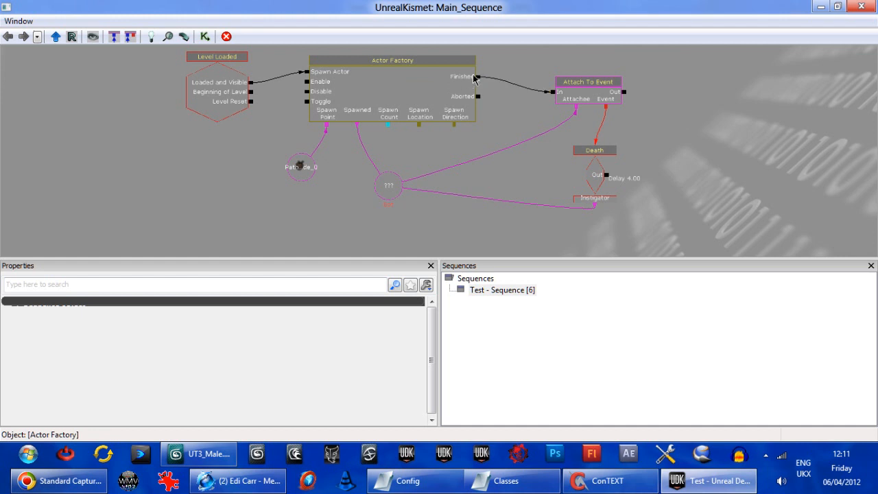
click(587, 83)
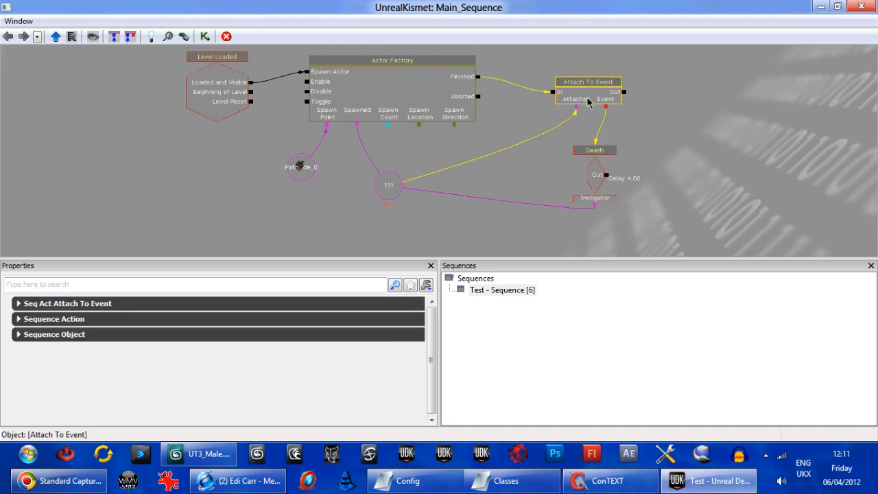
click(594, 149)
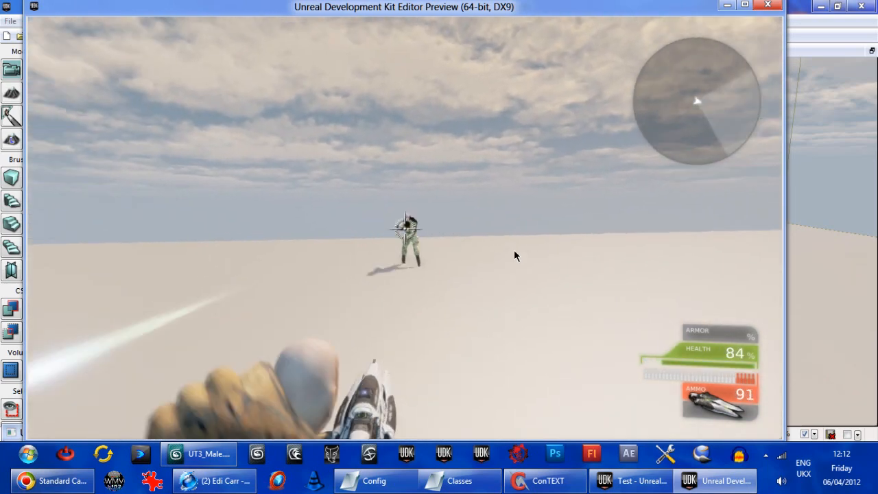
Step: Fire the weapon at the spawned soldier bot in the Play-In-Editor preview
click(405, 222)
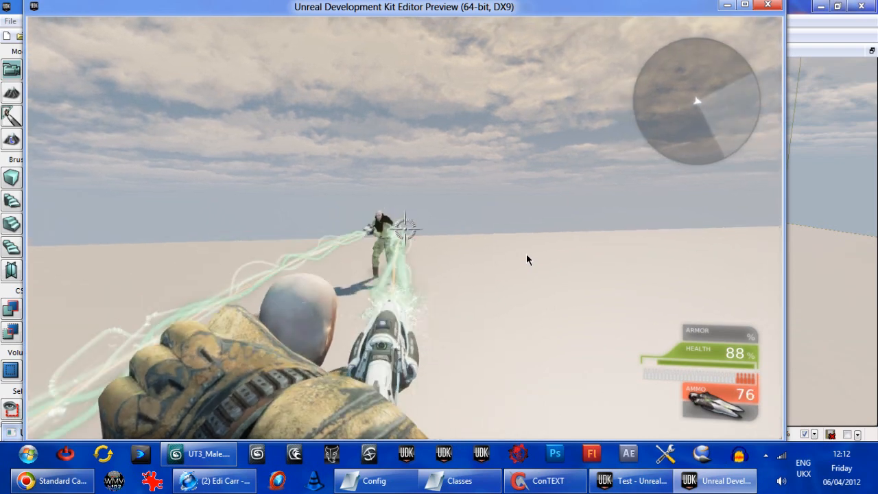